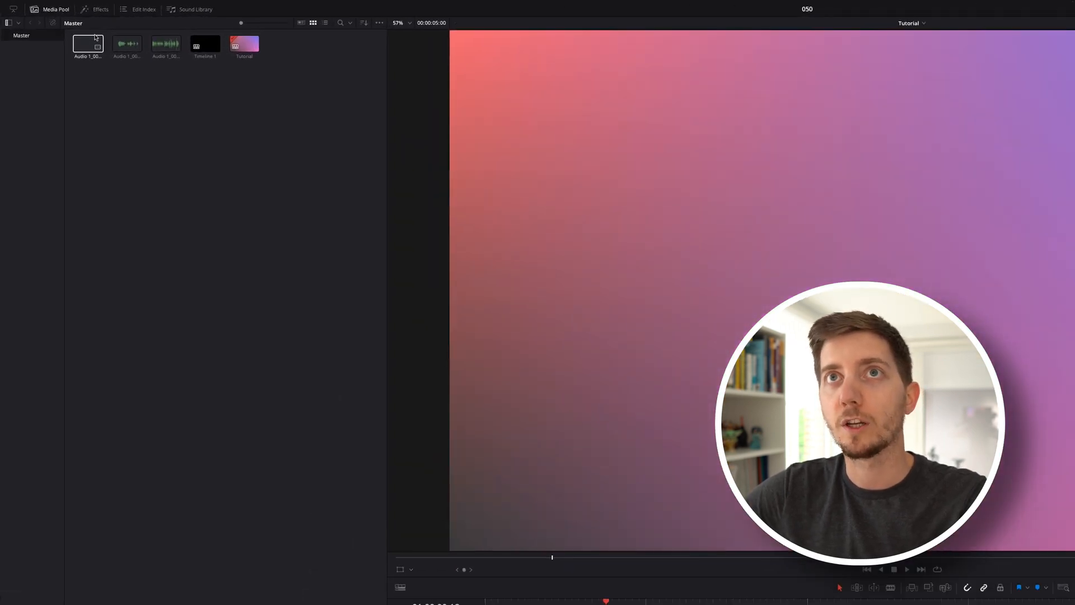
Drag the basic Text title from the Titles library onto the track above the gradient clip
{"action": "left_click", "coordinate": [100, 9]}
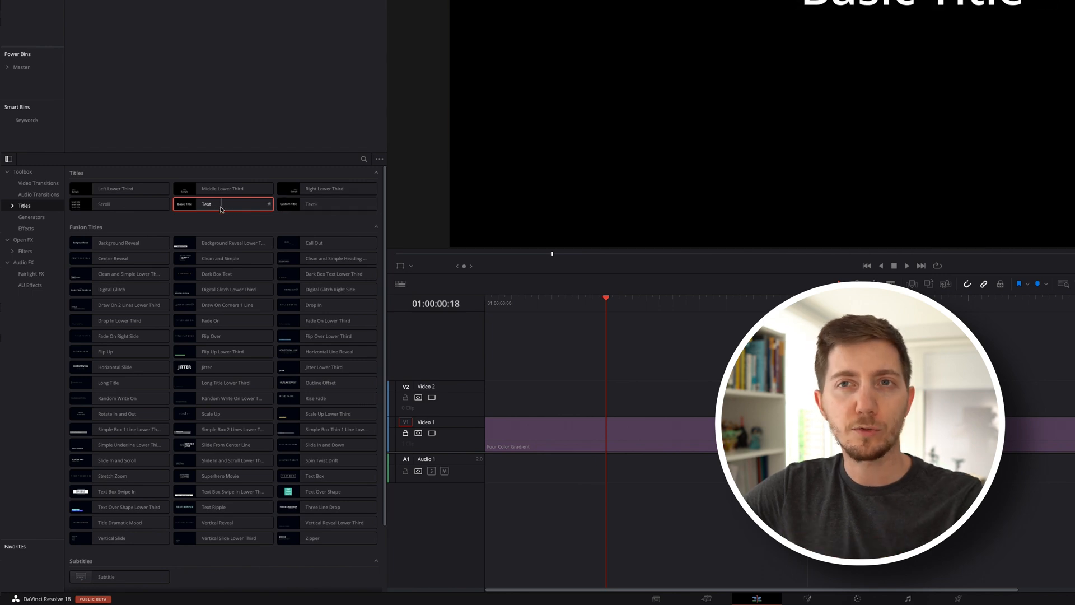
{"action": "left_click_drag", "start_coordinate": [205, 203], "coordinate": [497, 384]}
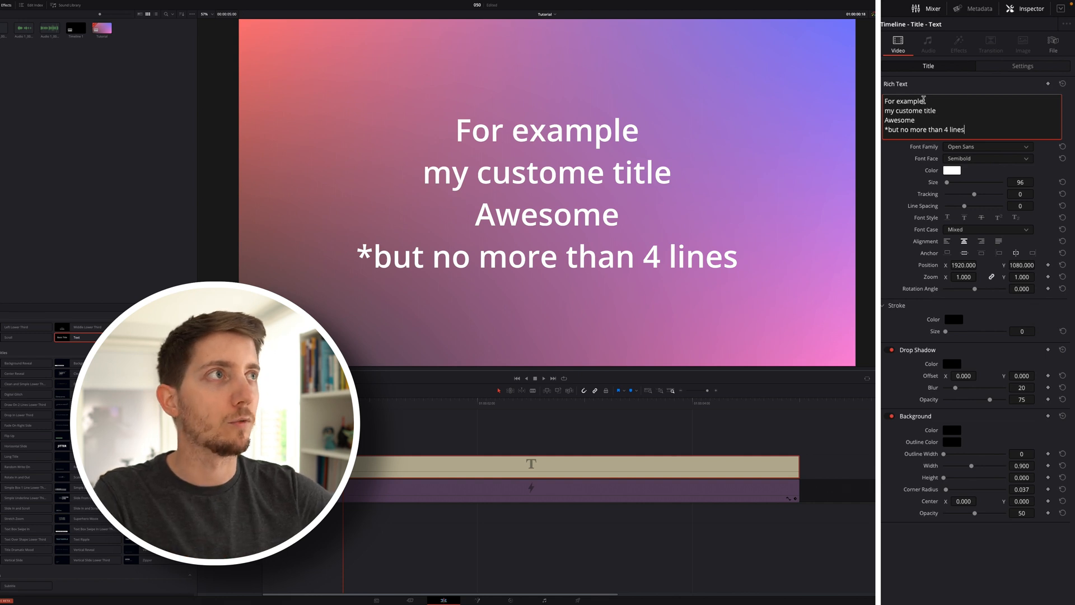
Finish the four-line title text and set its color to green
{"action": "left_click", "coordinate": [1020, 181]}
{"action": "type", "text": "135"}
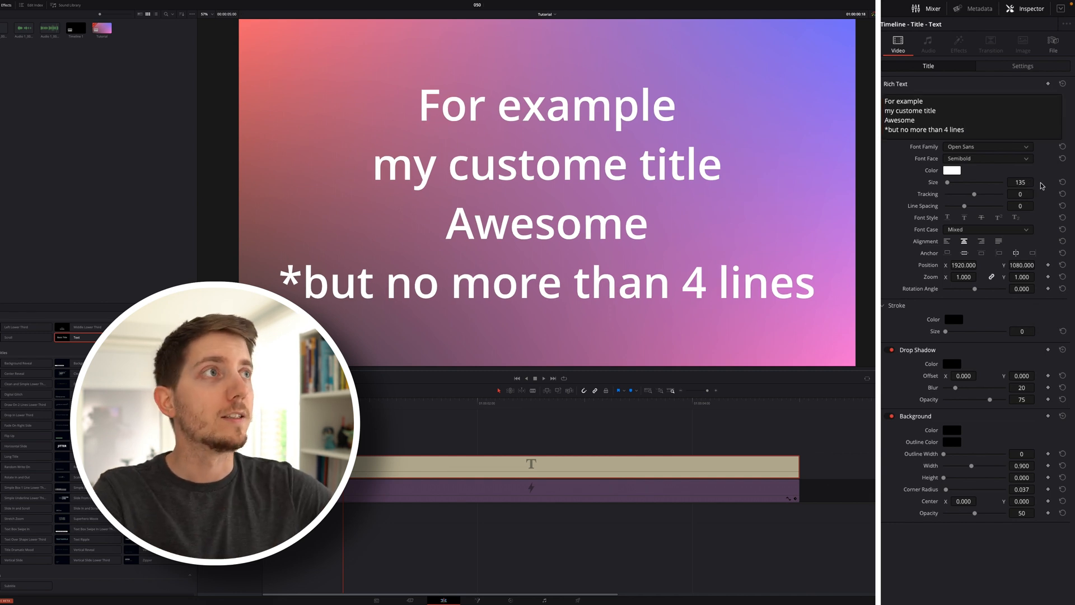
{"action": "left_click", "coordinate": [952, 170]}
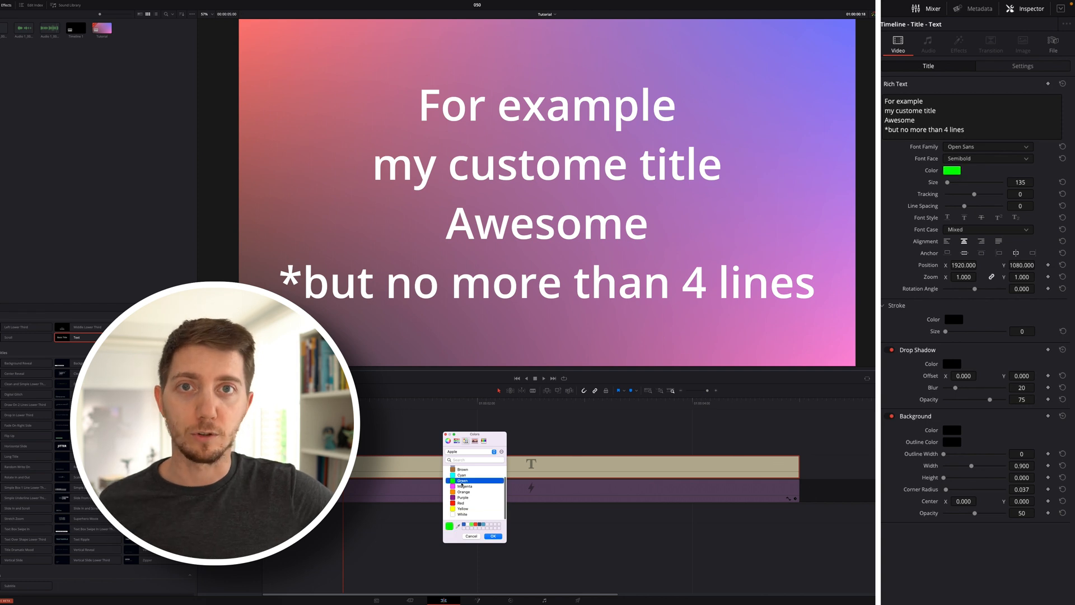
{"action": "left_click", "coordinate": [493, 535]}
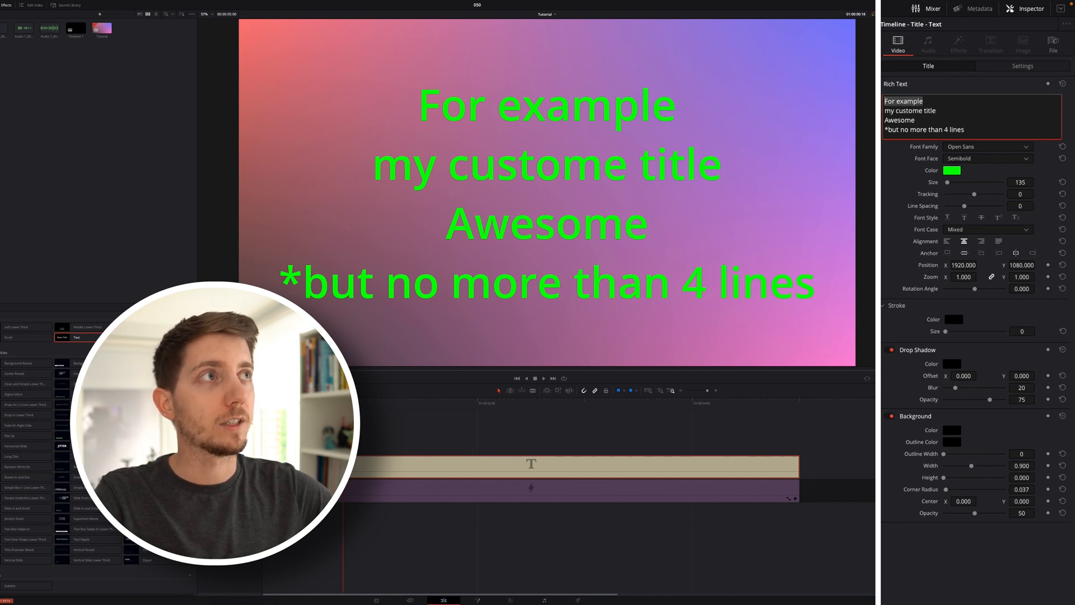
Make the first line red, size 310, in Urbanist, with adjusted letter spacing
{"action": "left_click", "coordinate": [952, 170]}
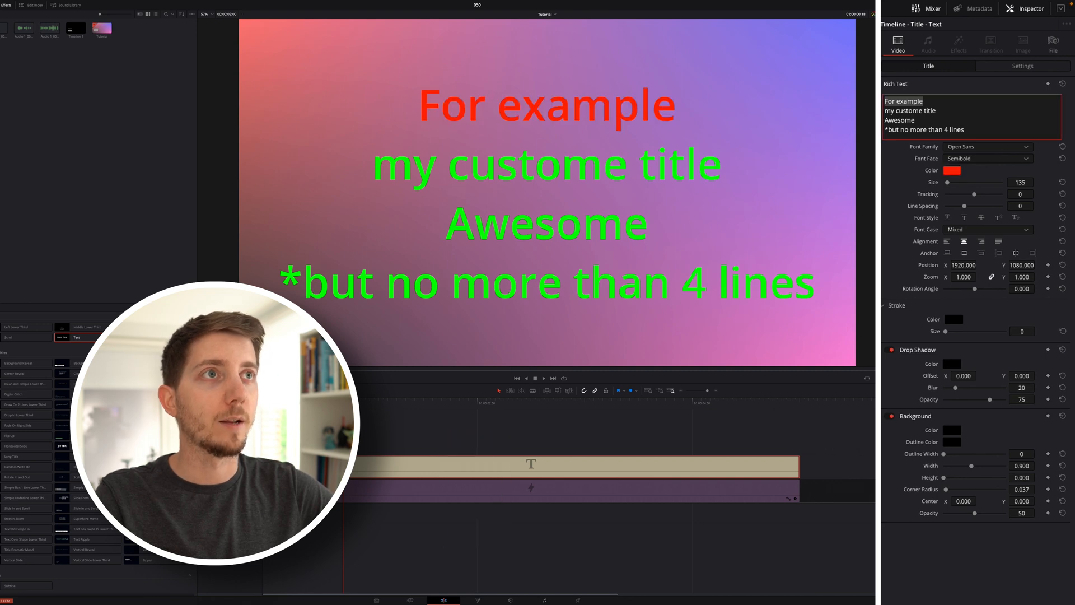
{"action": "left_click", "coordinate": [1047, 181]}
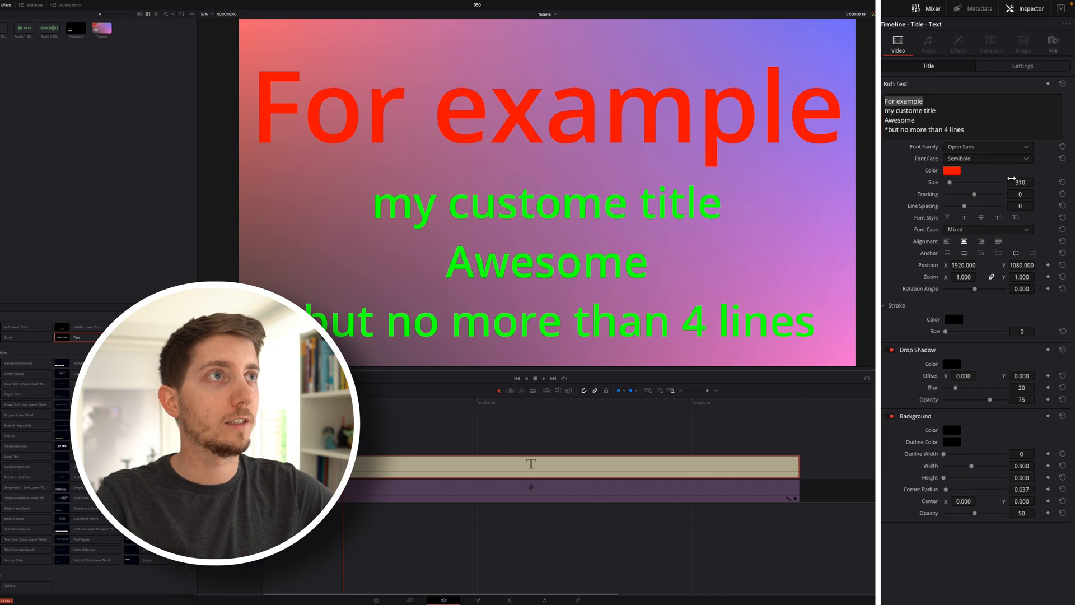
{"action": "left_click", "coordinate": [987, 146]}
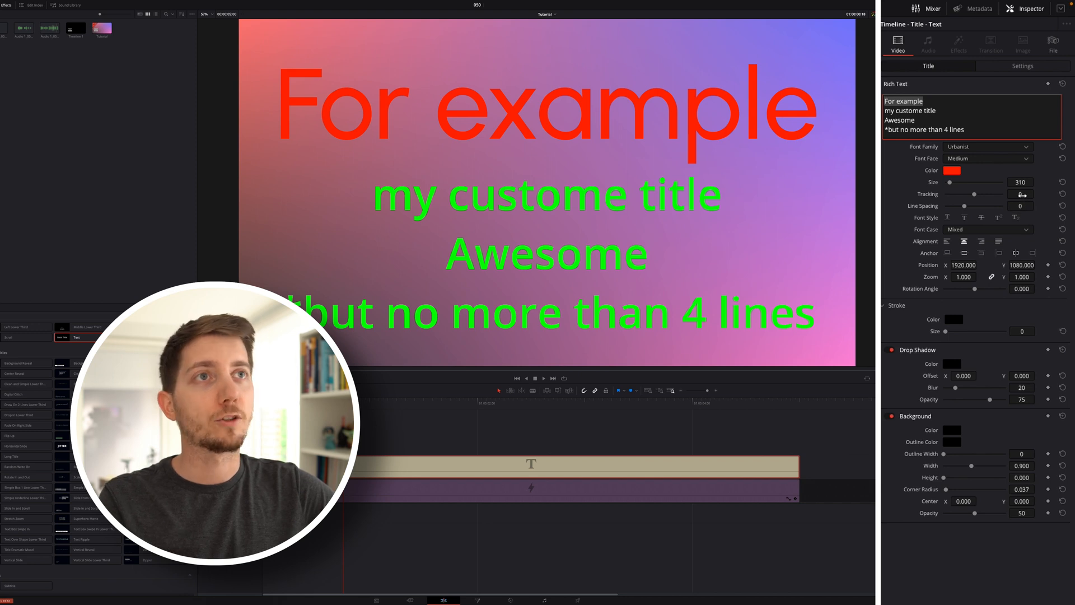
{"action": "left_click_drag", "start_coordinate": [987, 194], "coordinate": [1021, 194]}
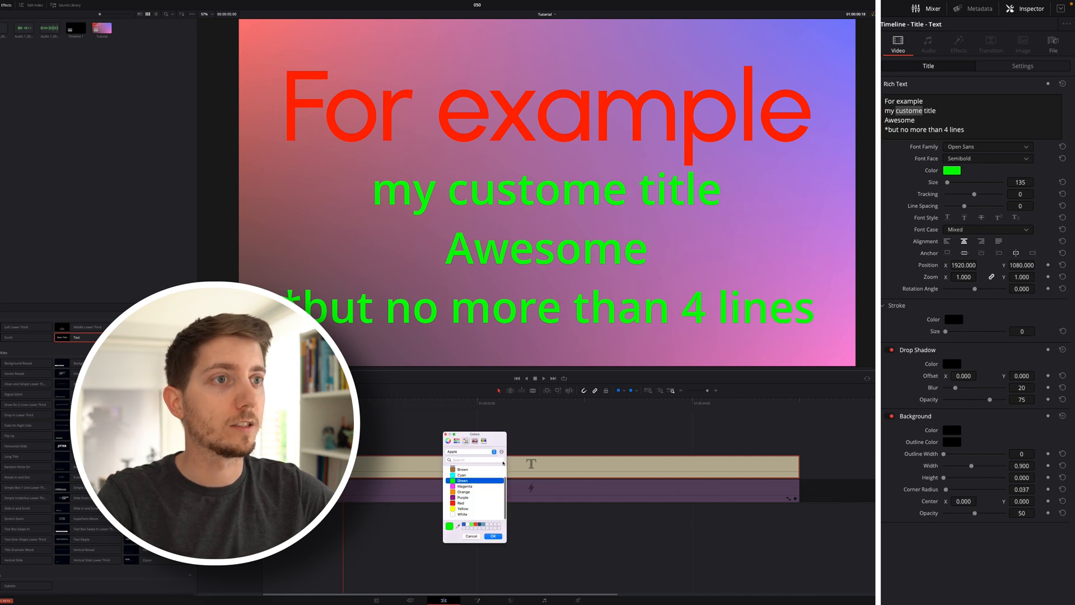
Color the word 'custome' orange and adjust the spacing around AWESOME
{"action": "left_click", "coordinate": [465, 492]}
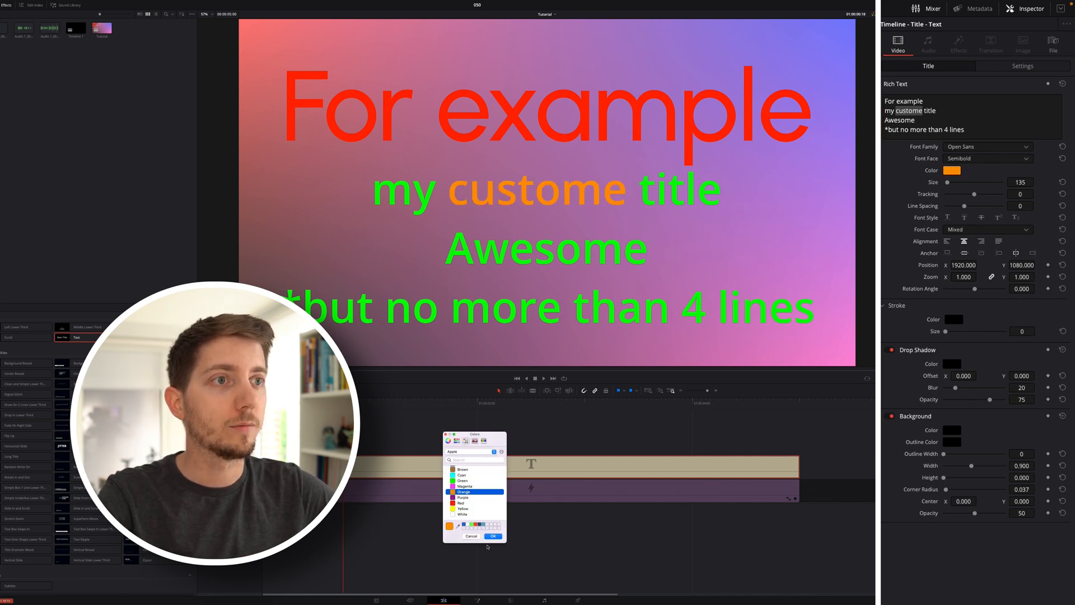
{"action": "left_click", "coordinate": [492, 537]}
{"action": "type", "text": "AWESOME"}
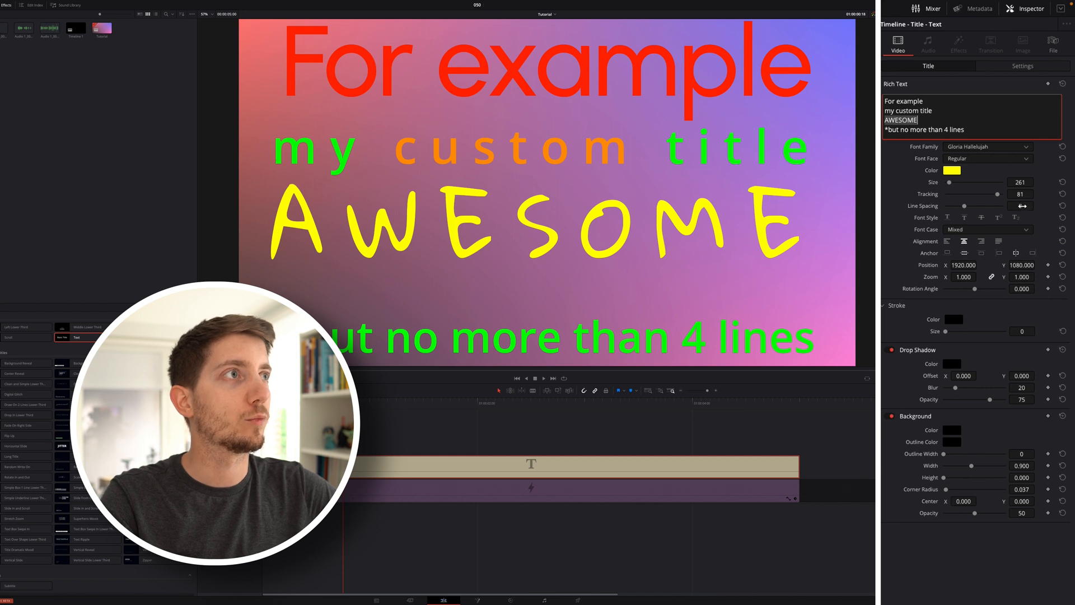
{"action": "left_click_drag", "start_coordinate": [963, 206], "coordinate": [987, 206]}
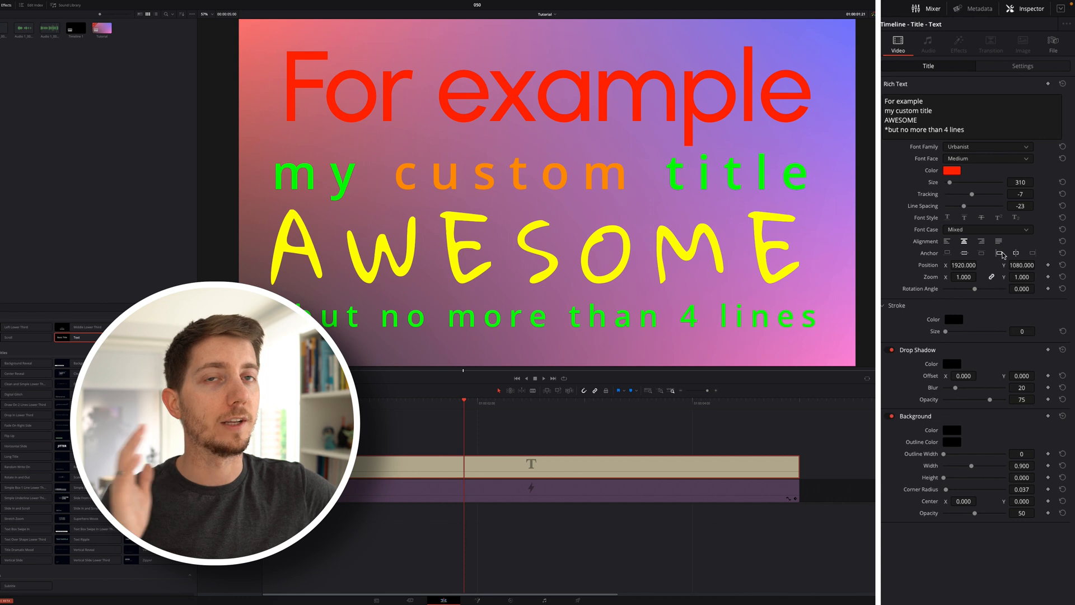
Change the title's text anchoring and delete the last two characters of the final line
{"action": "left_click", "coordinate": [981, 253]}
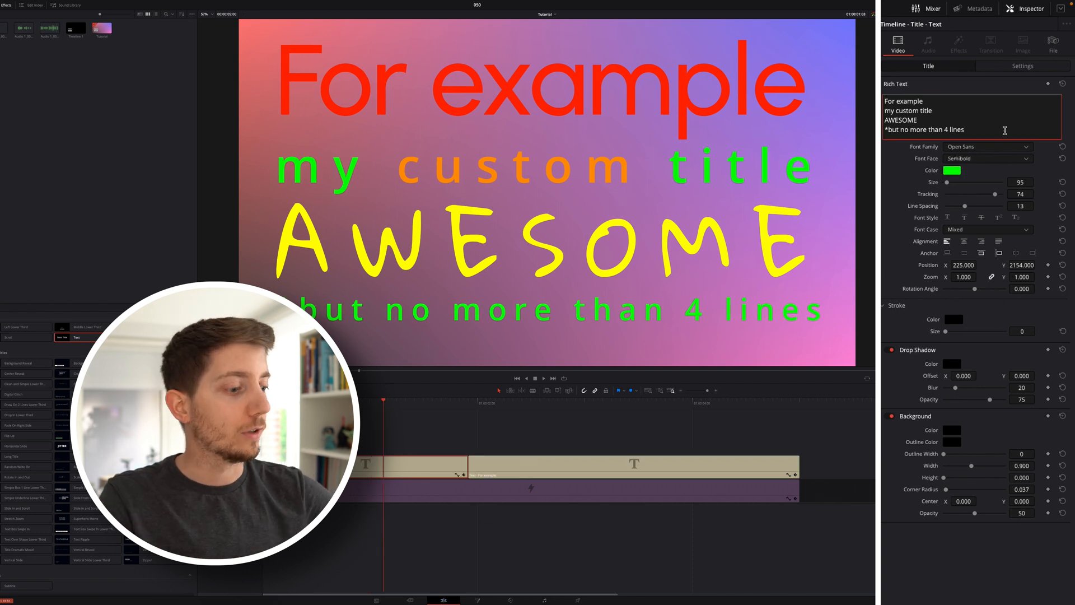
{"action": "key", "text": "Backspace"}
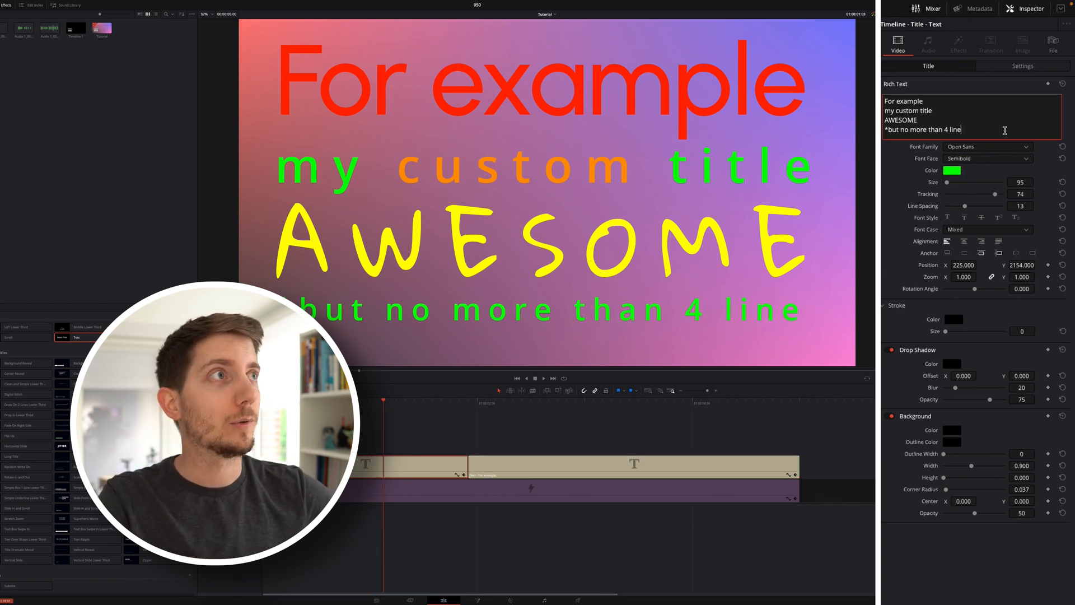
{"action": "key", "text": "Backspace"}
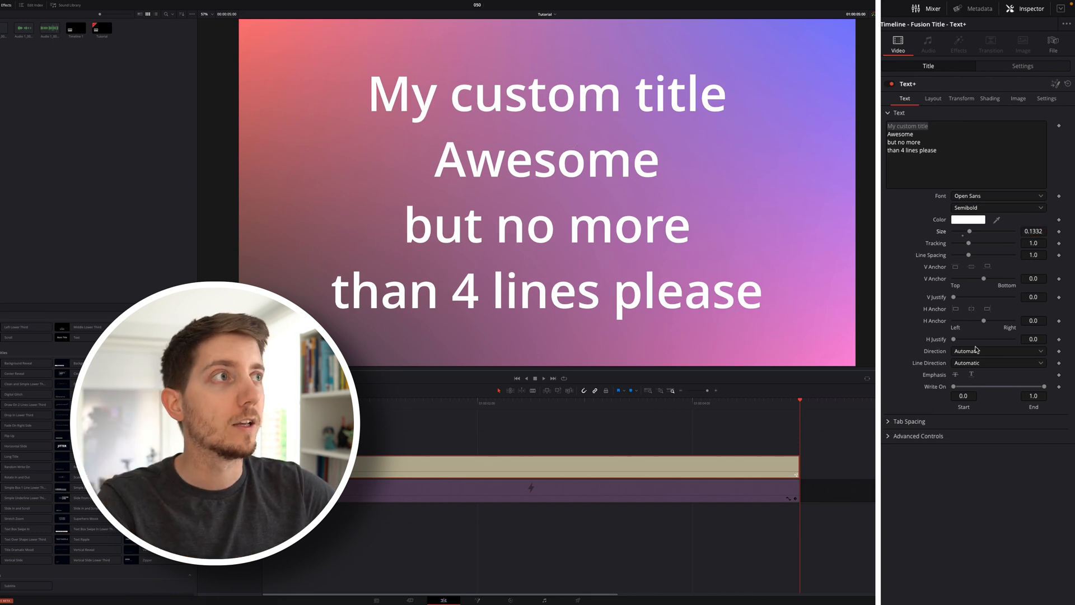
Drag Write On End down to show only the first letters, then back to 1.0
{"action": "left_click_drag", "start_coordinate": [1038, 385], "coordinate": [1035, 386]}
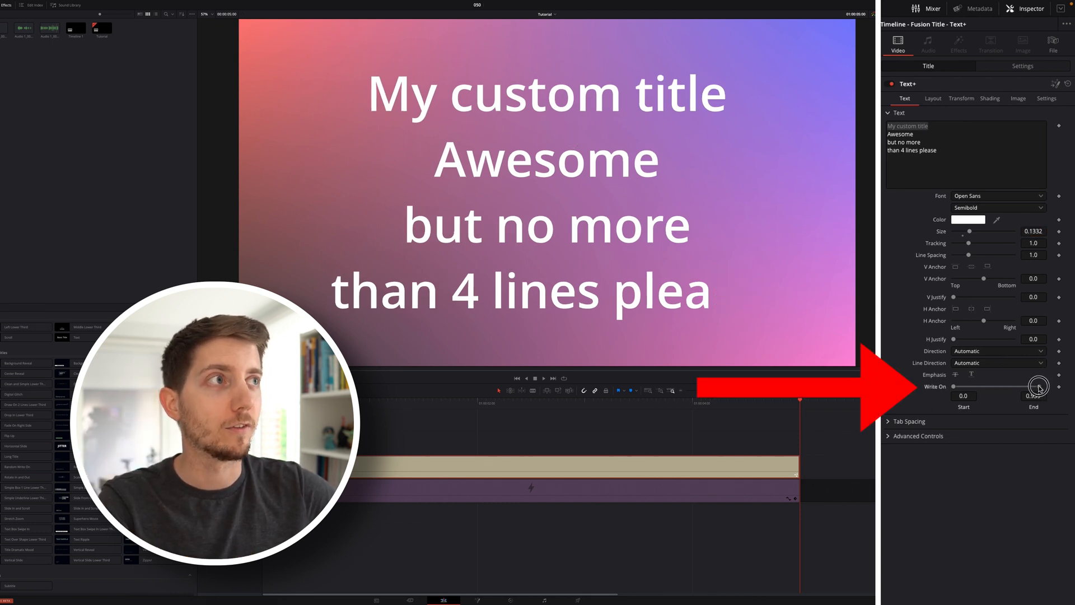
{"action": "left_click_drag", "start_coordinate": [1038, 385], "coordinate": [967, 386]}
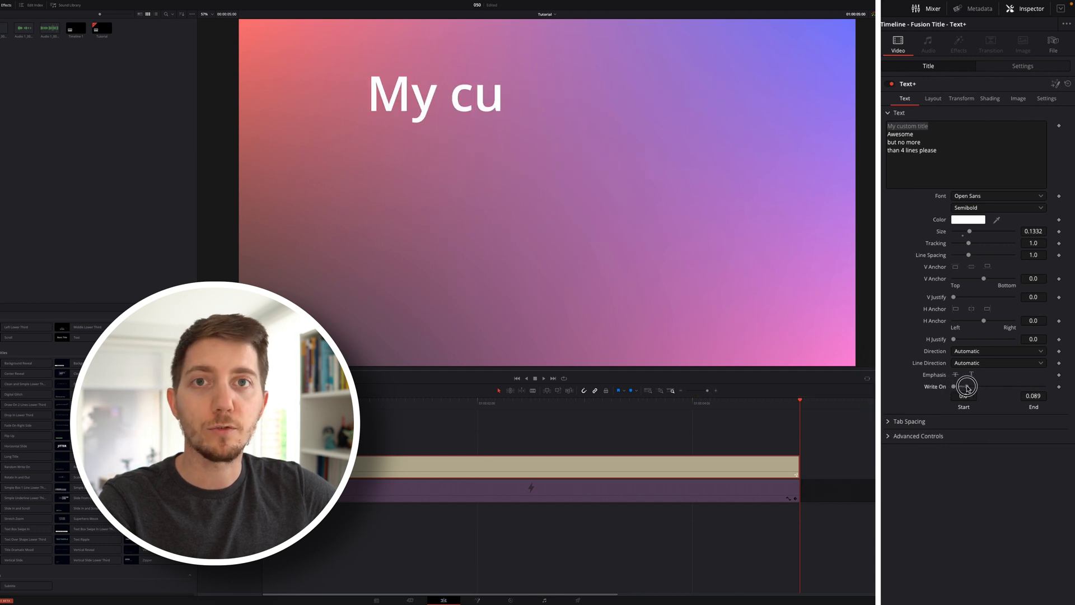
{"action": "left_click_drag", "start_coordinate": [967, 386], "coordinate": [1066, 386]}
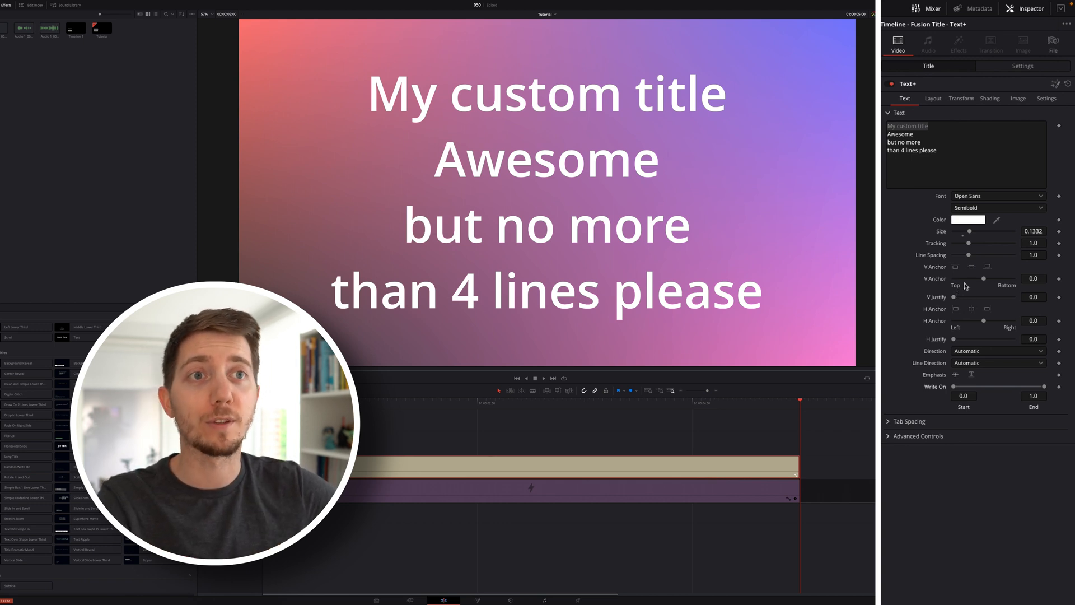
Send the Text+ title clip to the Fusion page using Open in Fusion Page
{"action": "left_click", "coordinate": [965, 137]}
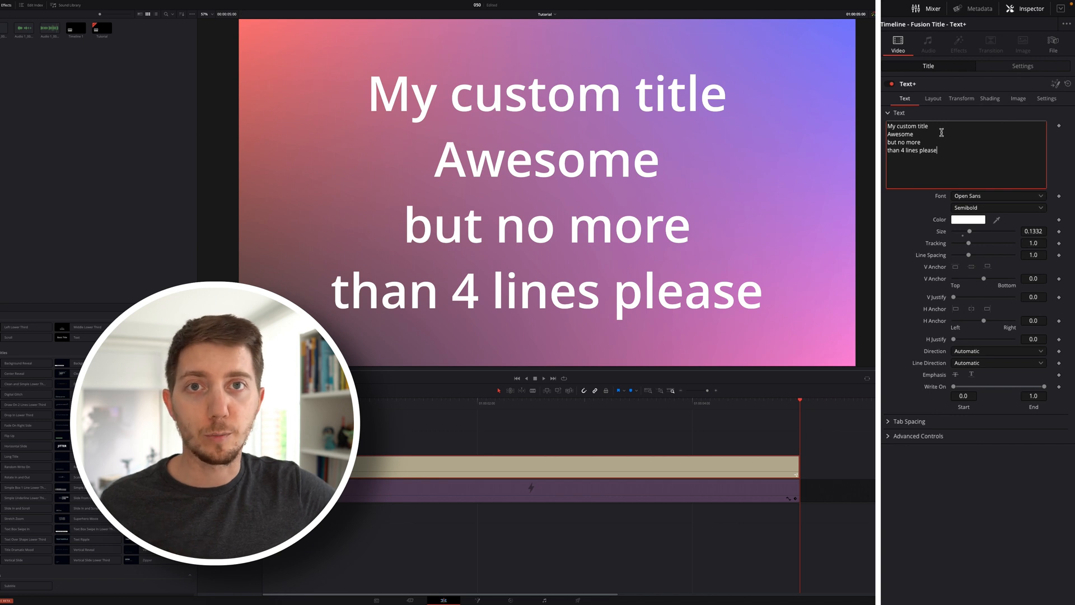
{"action": "right_click", "coordinate": [941, 132]}
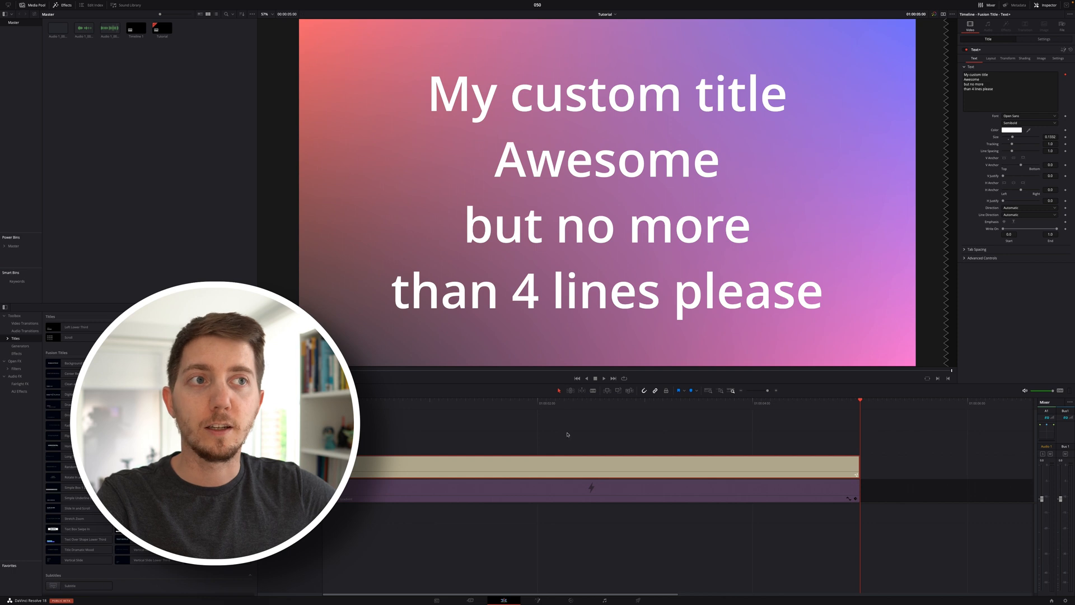
{"action": "right_click", "coordinate": [592, 487]}
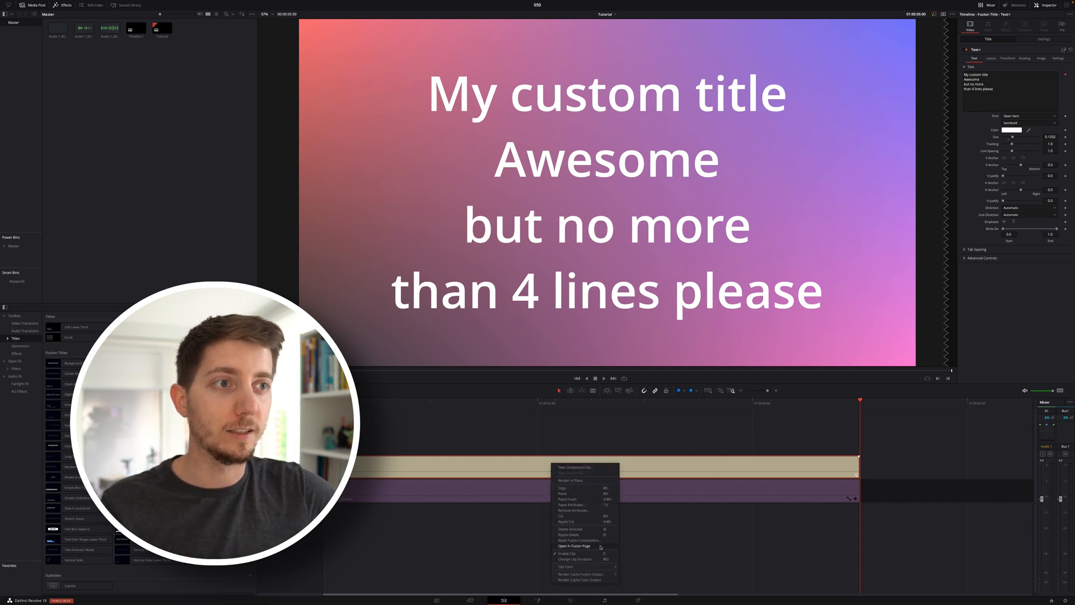
{"action": "left_click", "coordinate": [574, 545]}
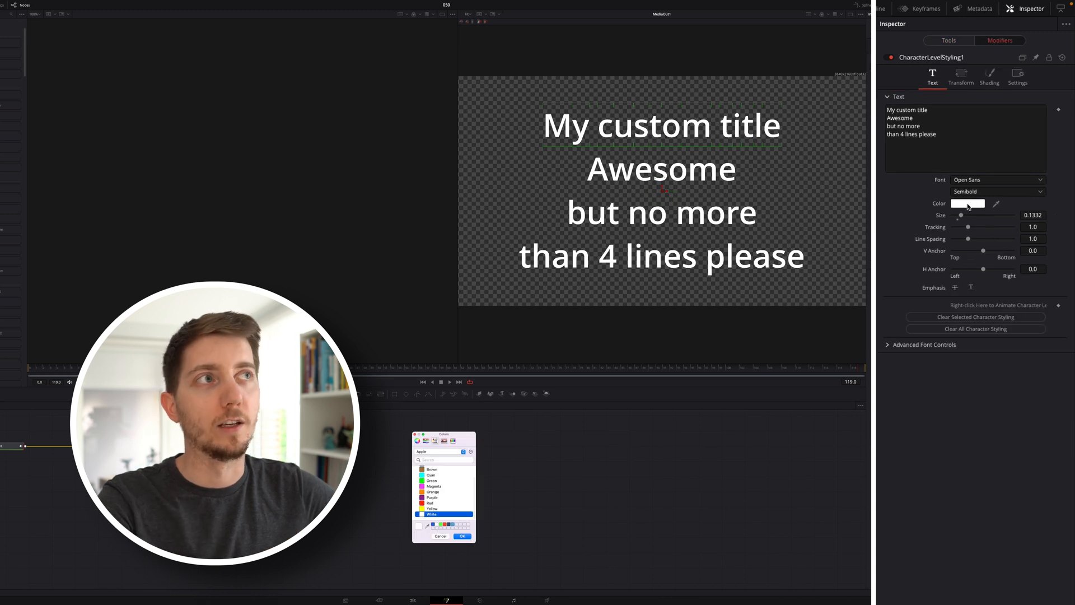
Give the first line a cyan color, tighter spacing and the Permanent Marker font
{"action": "left_click", "coordinate": [431, 475]}
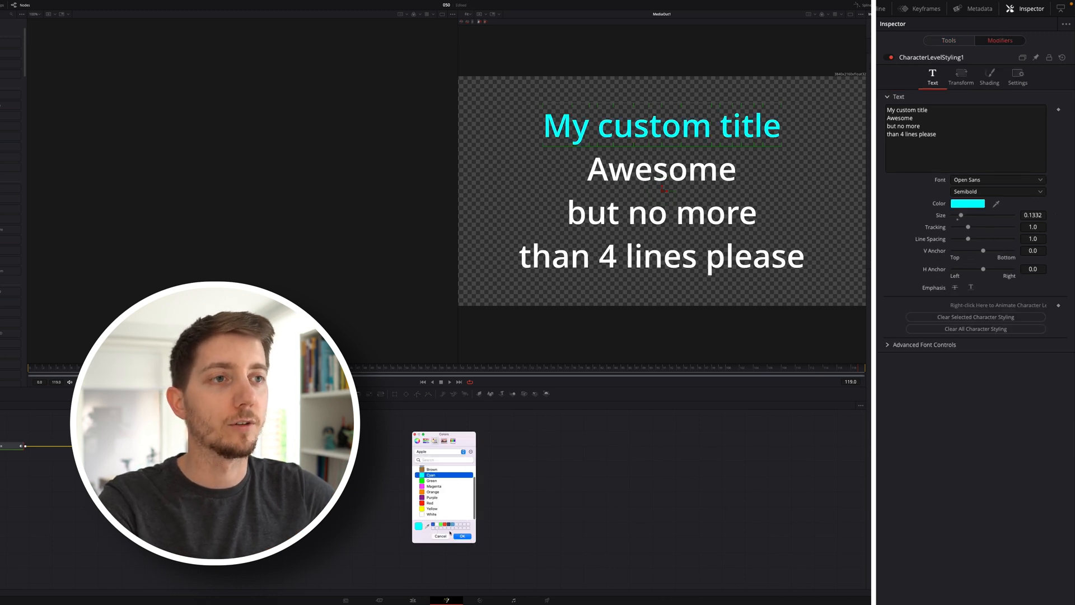
{"action": "left_click_drag", "start_coordinate": [968, 239], "coordinate": [982, 234]}
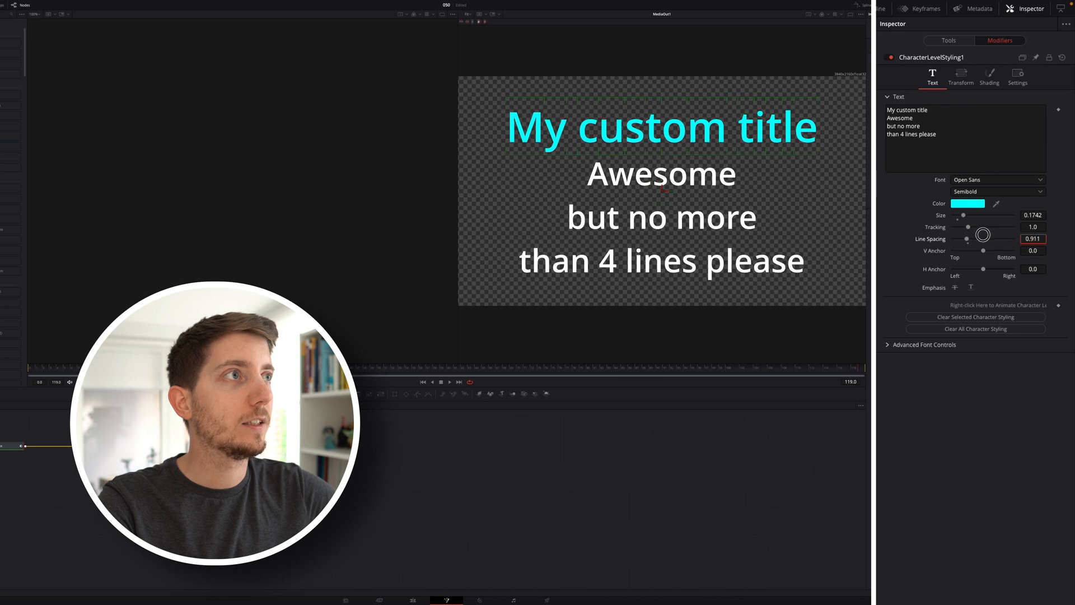
{"action": "left_click", "coordinate": [998, 180]}
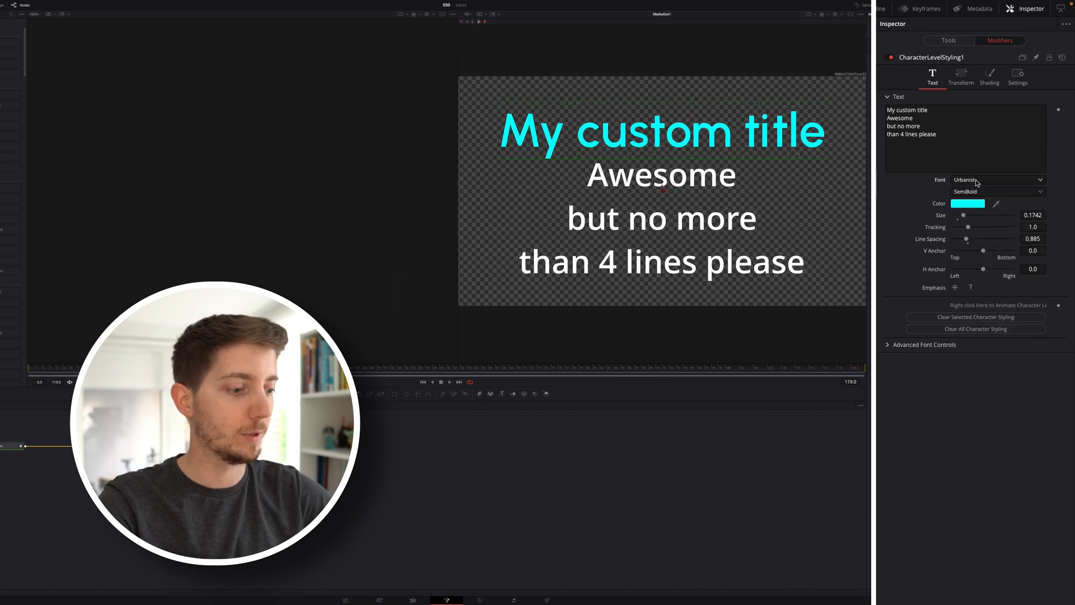
{"action": "left_click", "coordinate": [995, 179]}
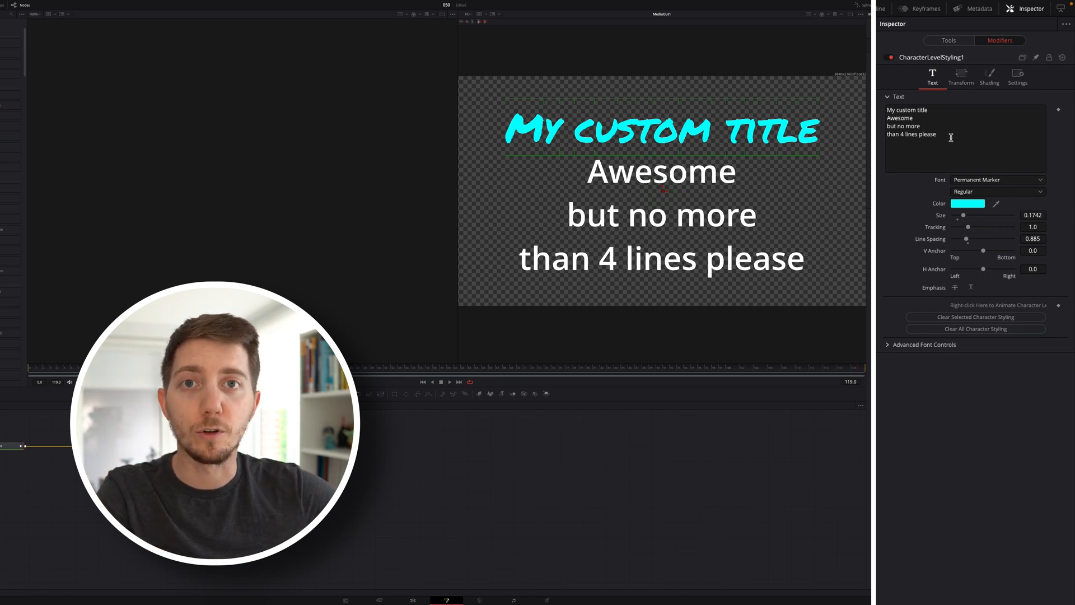
{"action": "left_click", "coordinate": [961, 76]}
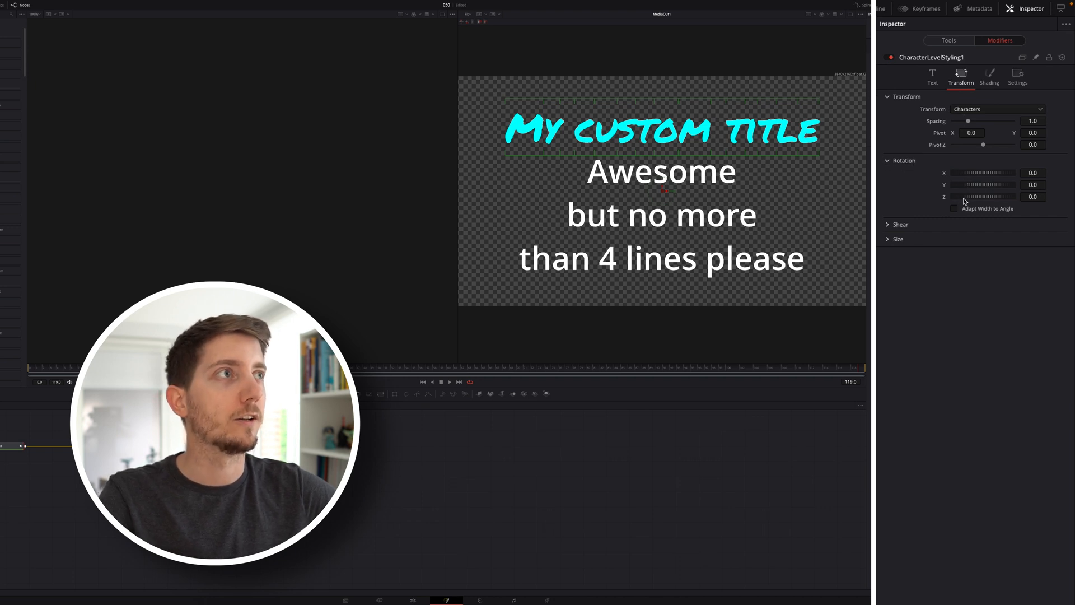
Rotate the first line as one piece on Z, shift its pivot, and lower its anchor
{"action": "left_click_drag", "start_coordinate": [990, 196], "coordinate": [973, 196]}
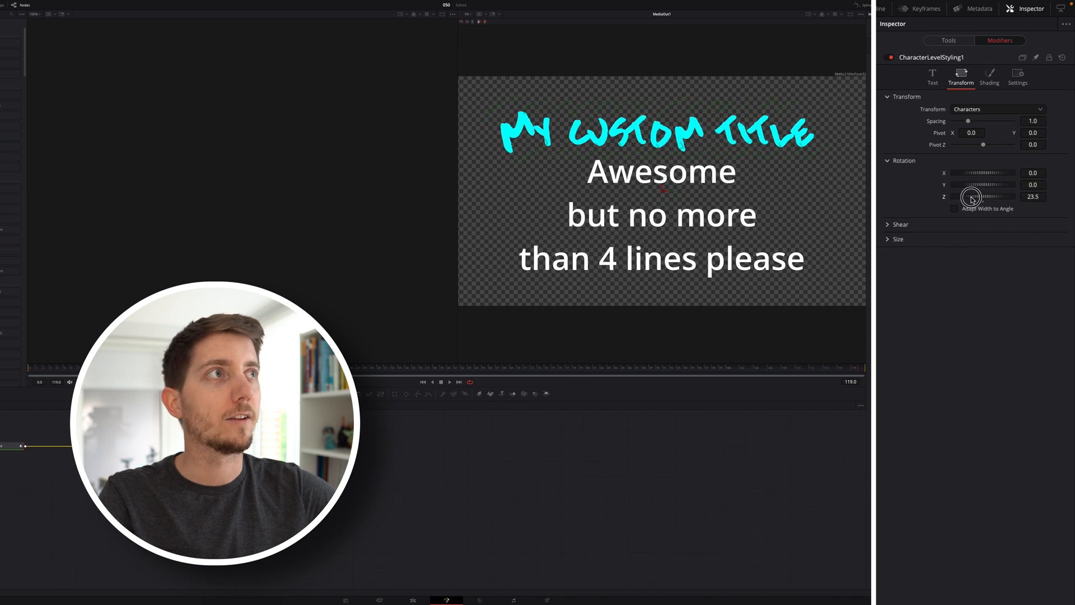
{"action": "left_click", "coordinate": [998, 110]}
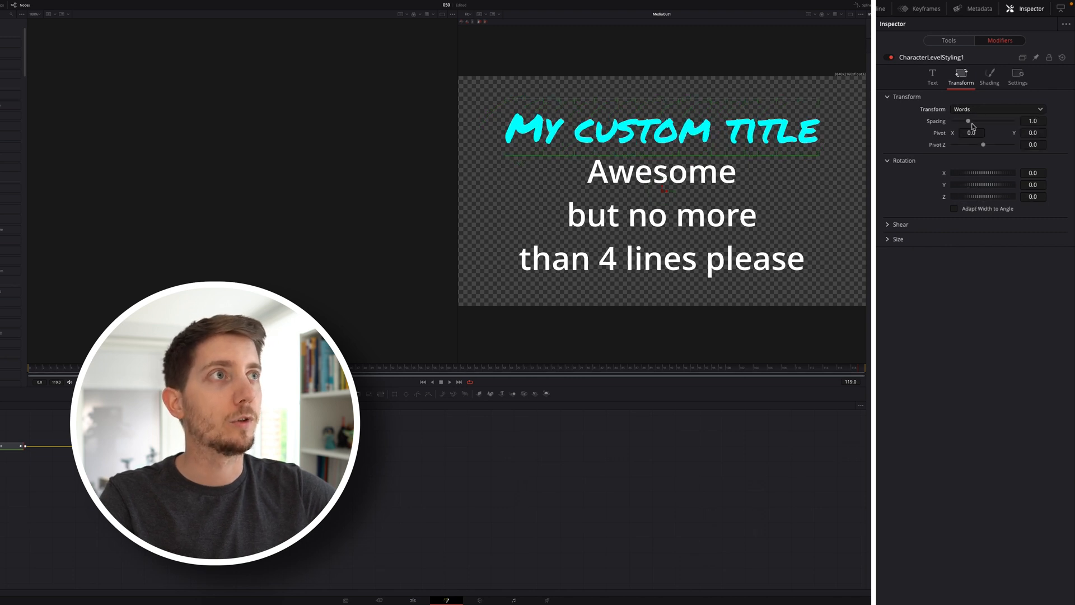
{"action": "left_click_drag", "start_coordinate": [974, 197], "coordinate": [977, 192]}
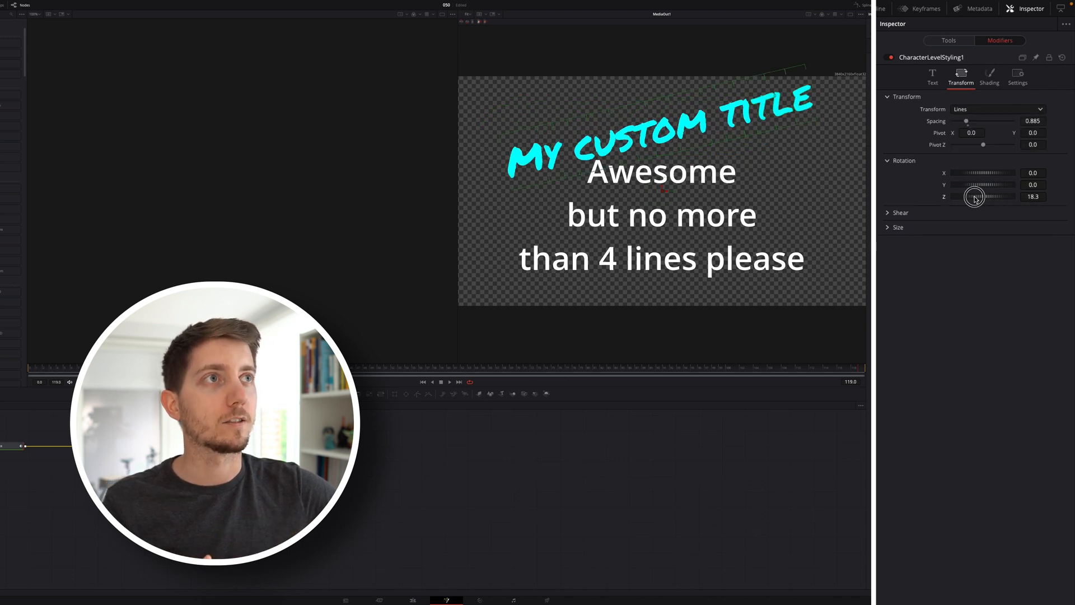
{"action": "left_click_drag", "start_coordinate": [974, 196], "coordinate": [984, 196]}
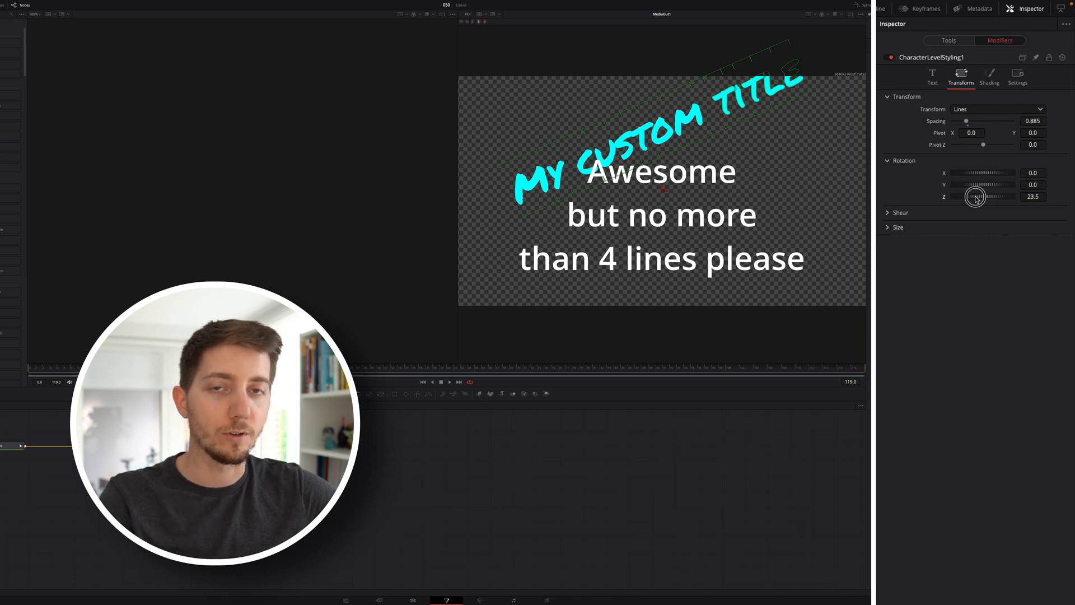
{"action": "left_click_drag", "start_coordinate": [974, 196], "coordinate": [983, 196]}
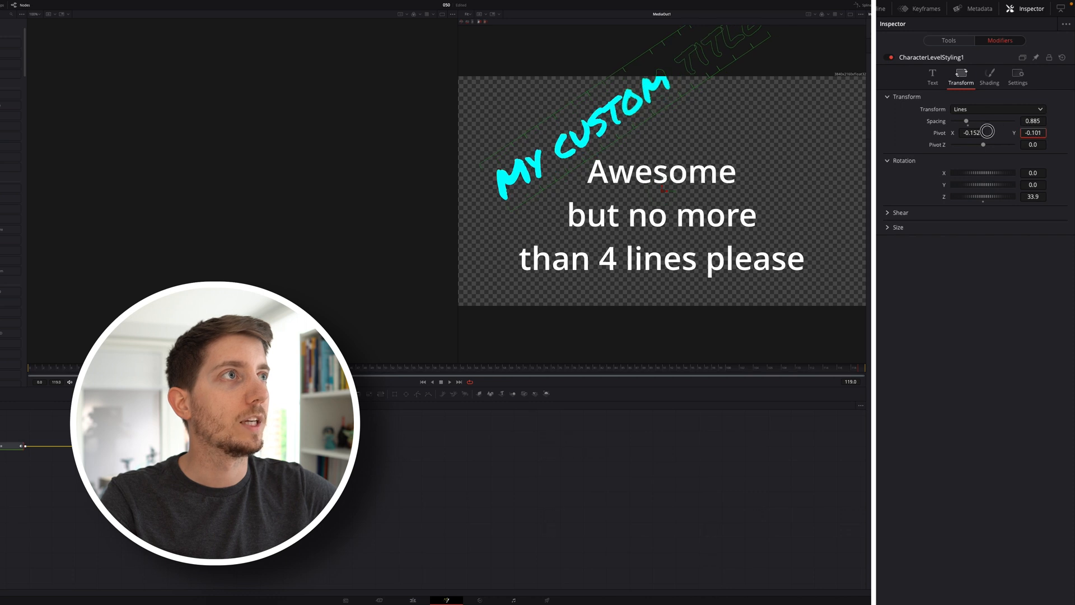
{"action": "left_click", "coordinate": [932, 75]}
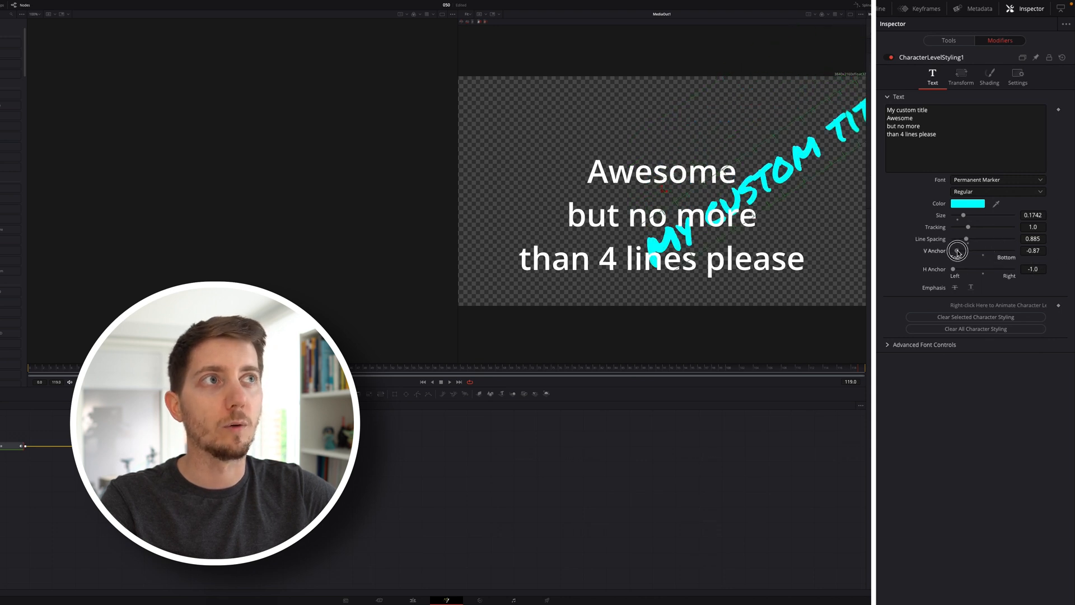
{"action": "left_click_drag", "start_coordinate": [959, 250], "coordinate": [957, 250]}
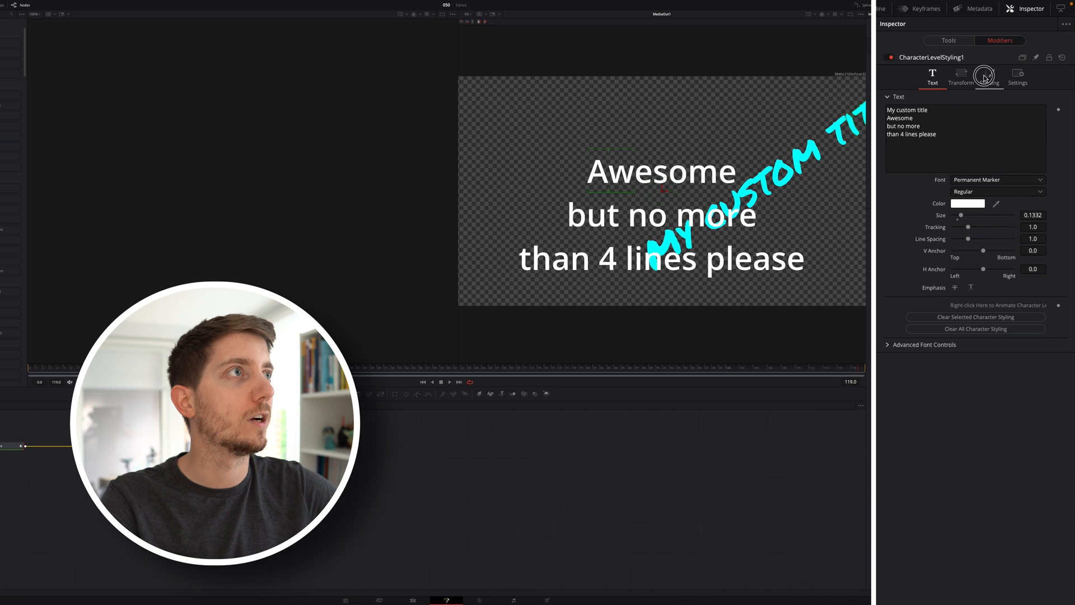
In the Shading settings, select the second shading element for the red outline
{"action": "left_click", "coordinate": [989, 76]}
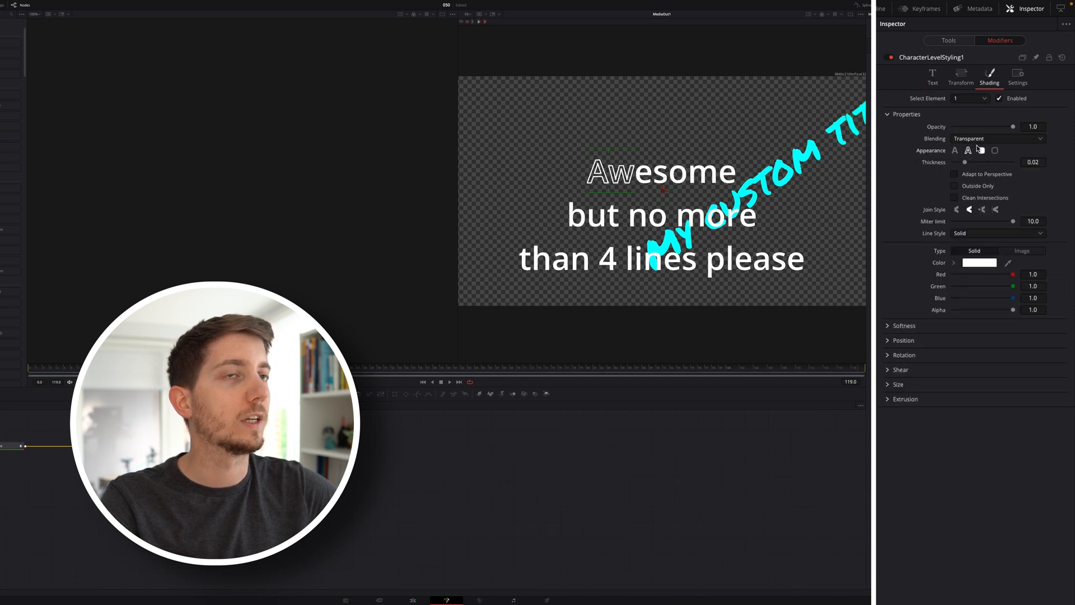
{"action": "left_click", "coordinate": [968, 98]}
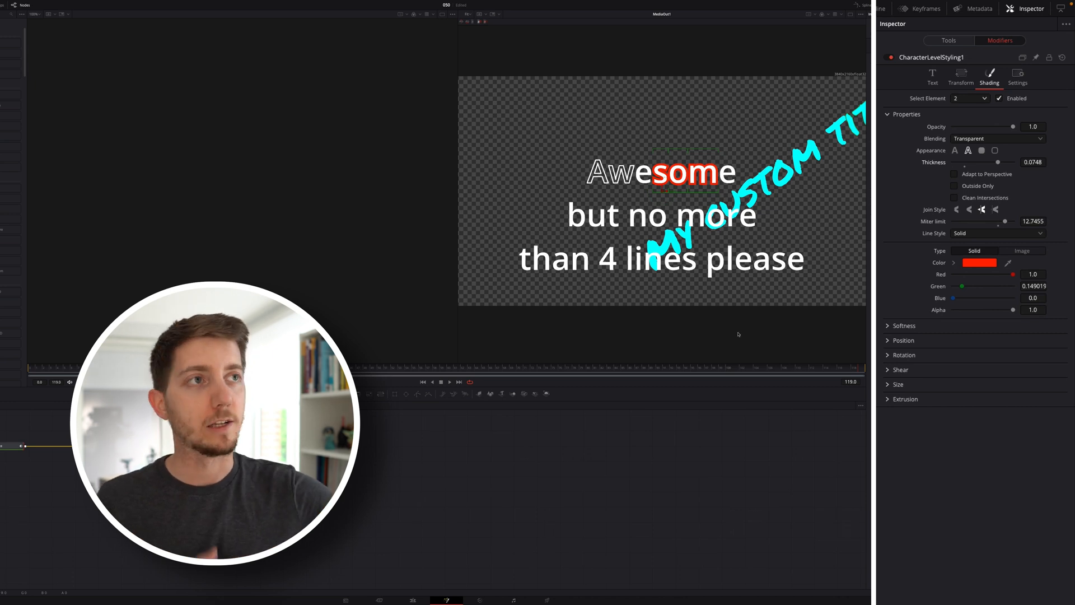
{"action": "mouse_move", "coordinate": [424, 586]}
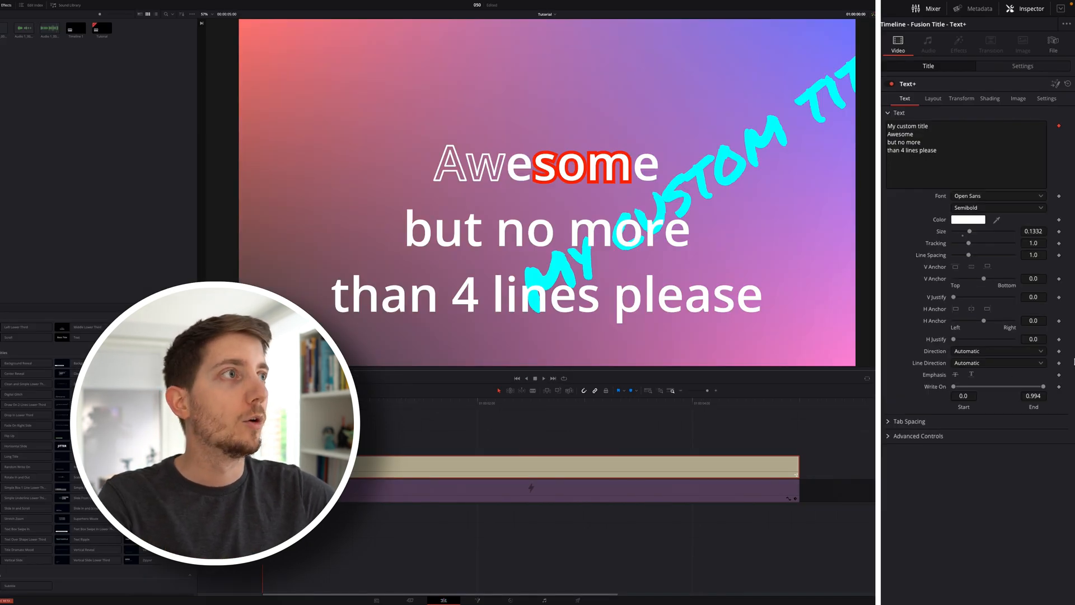
Keyframe Write On from a partial to a full reveal, then play the animation
{"action": "left_click_drag", "start_coordinate": [1027, 385], "coordinate": [1008, 385]}
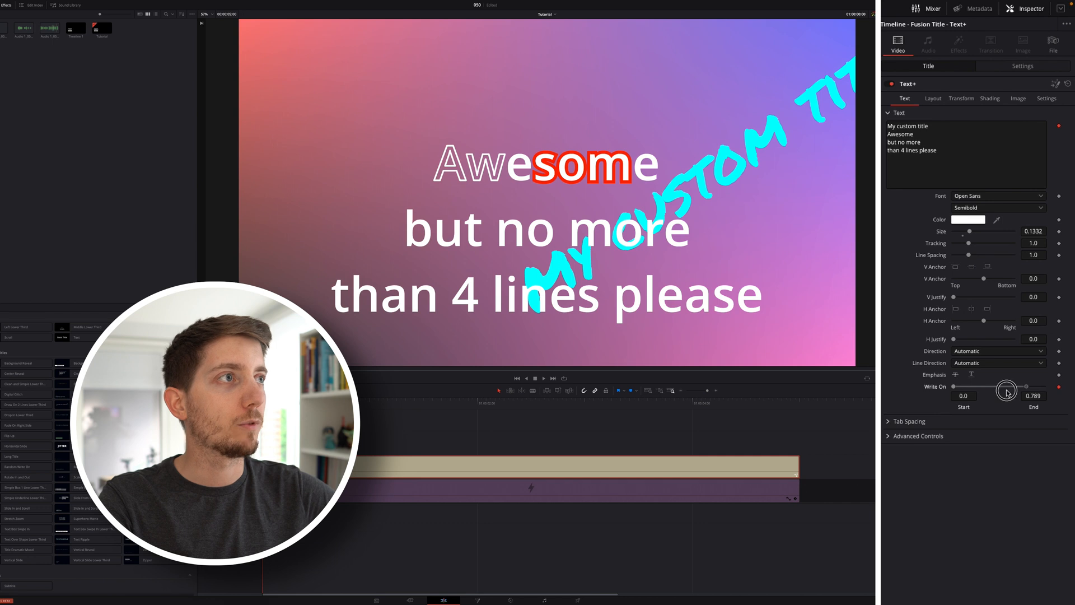
{"action": "left_click_drag", "start_coordinate": [1007, 386], "coordinate": [950, 386]}
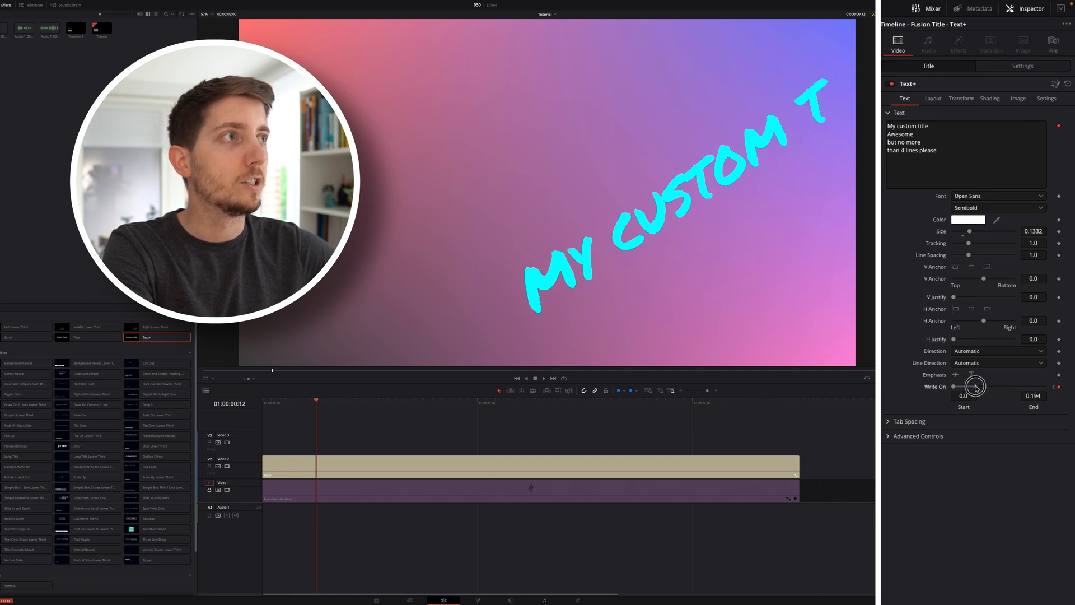
{"action": "left_click_drag", "start_coordinate": [974, 385], "coordinate": [980, 386]}
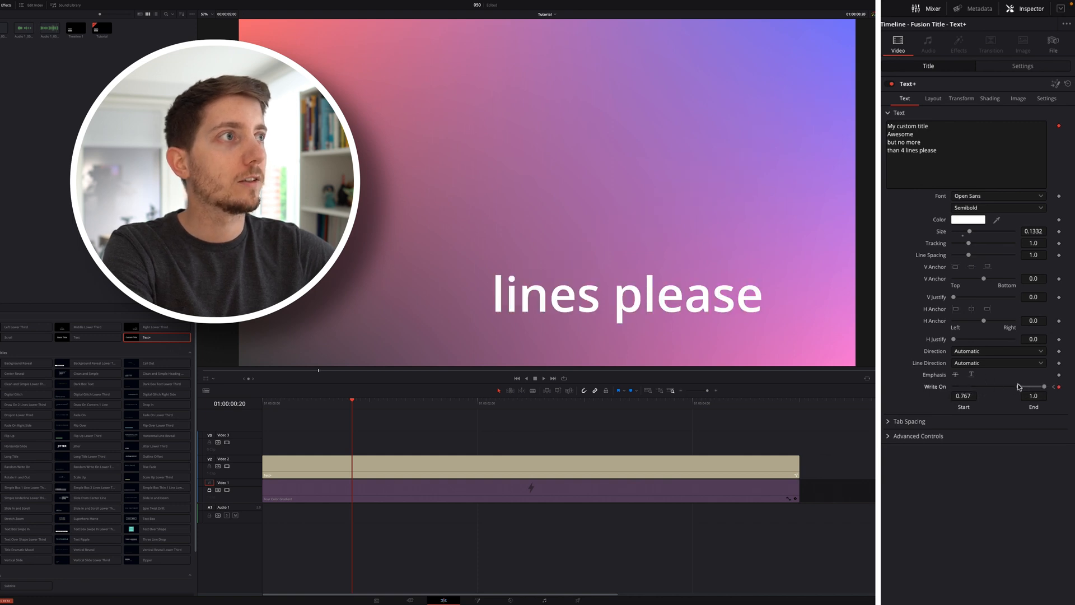
{"action": "left_click_drag", "start_coordinate": [1040, 386], "coordinate": [953, 386]}
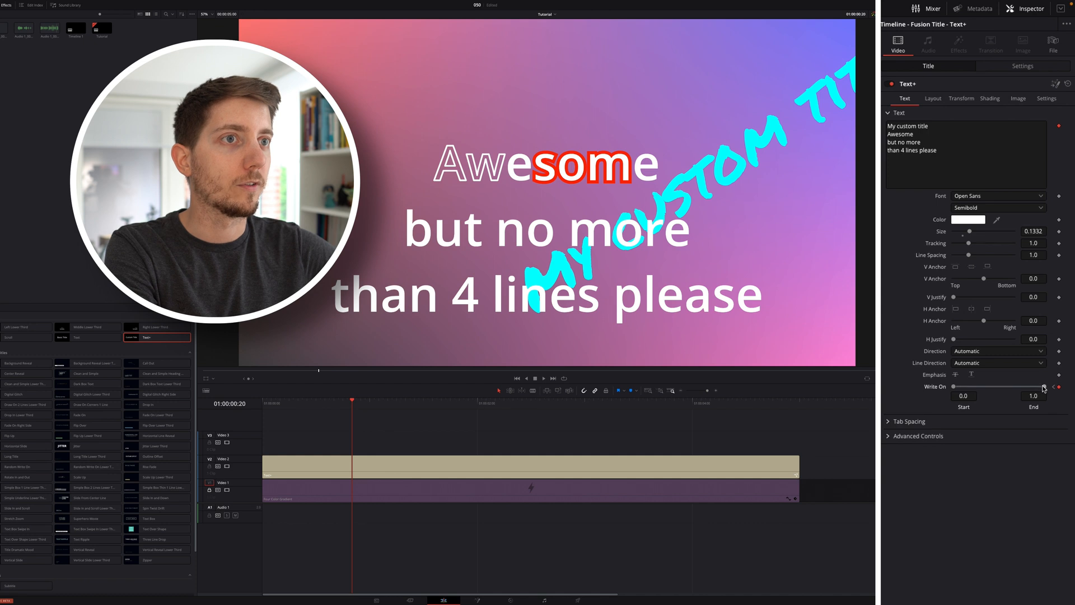
{"action": "left_click_drag", "start_coordinate": [1042, 386], "coordinate": [977, 385]}
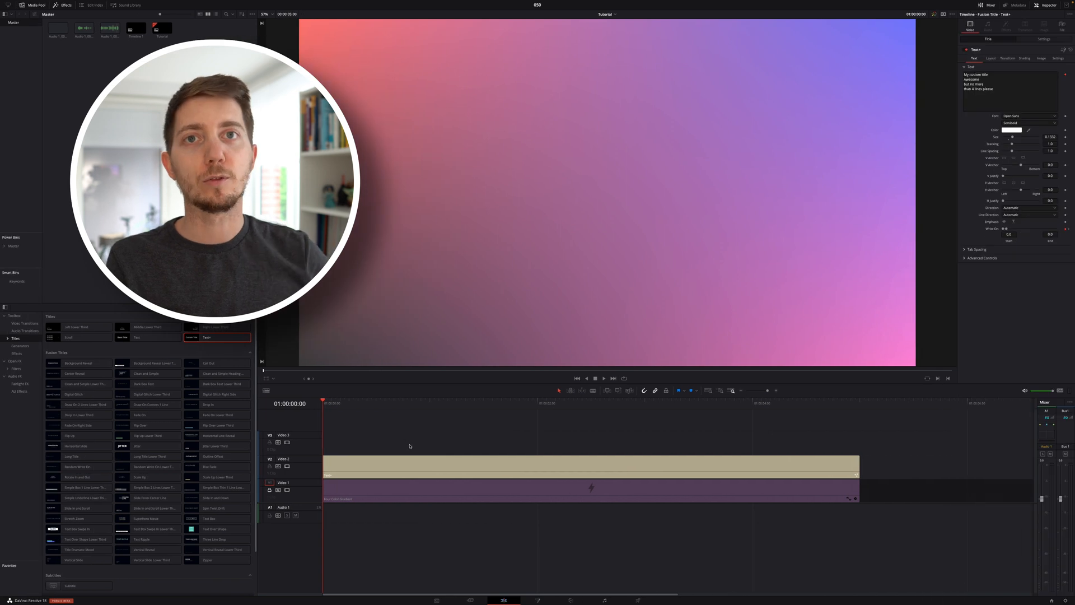
{"action": "left_click", "coordinate": [603, 378]}
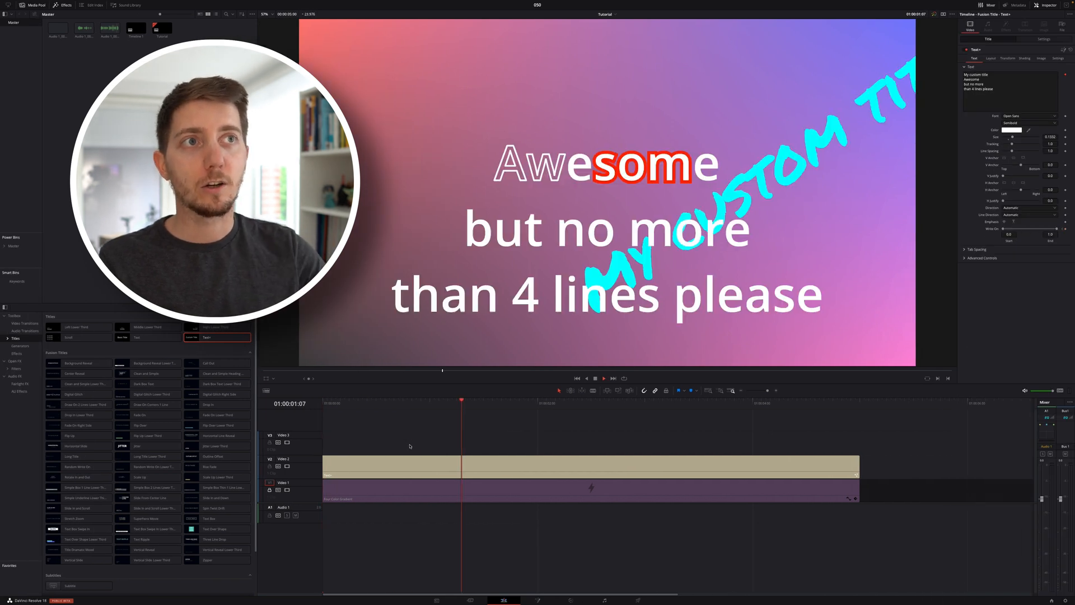